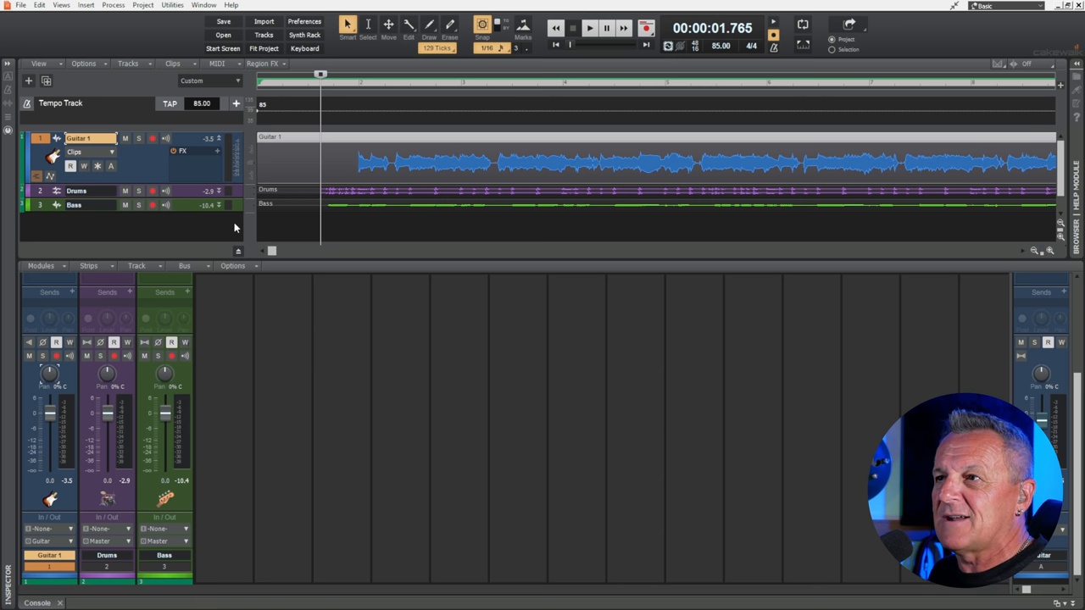
Duplicate the Guitar 1 track with its audio events into a second guitar track
left_click(590, 27)
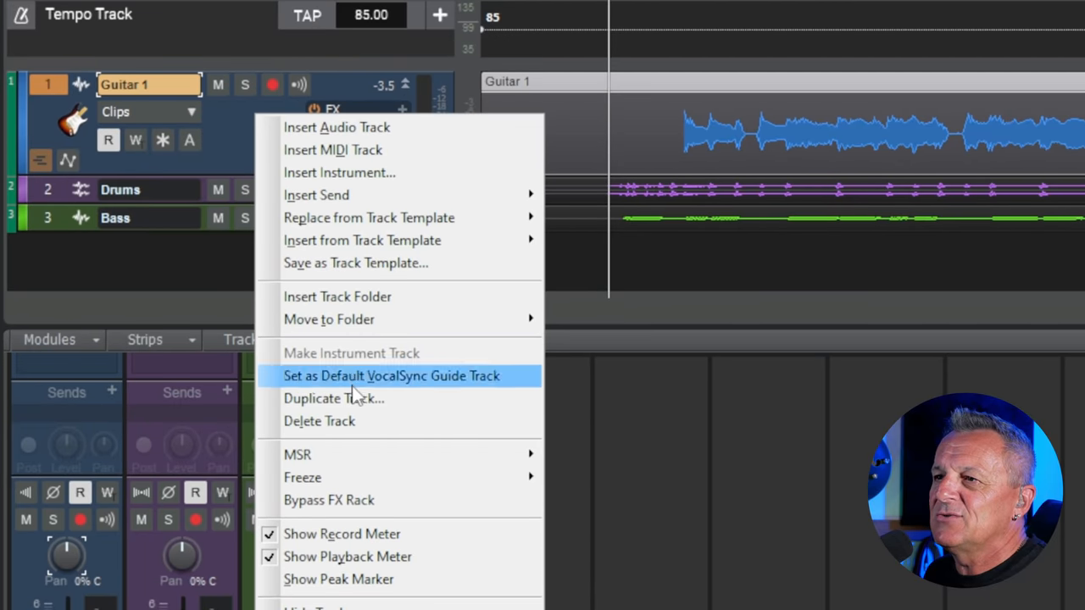
left_click(332, 398)
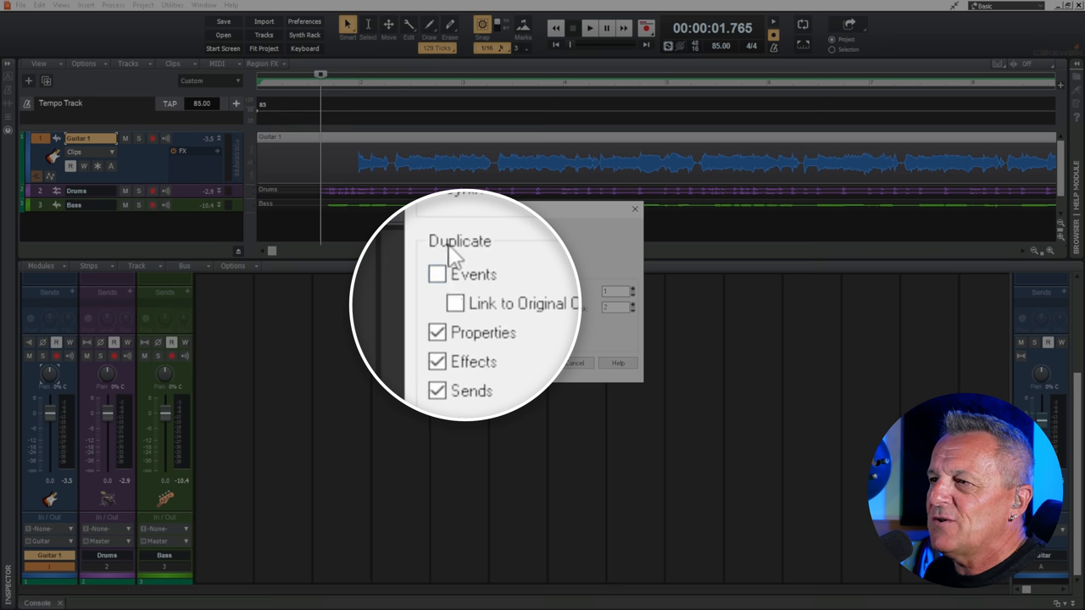
left_click(438, 274)
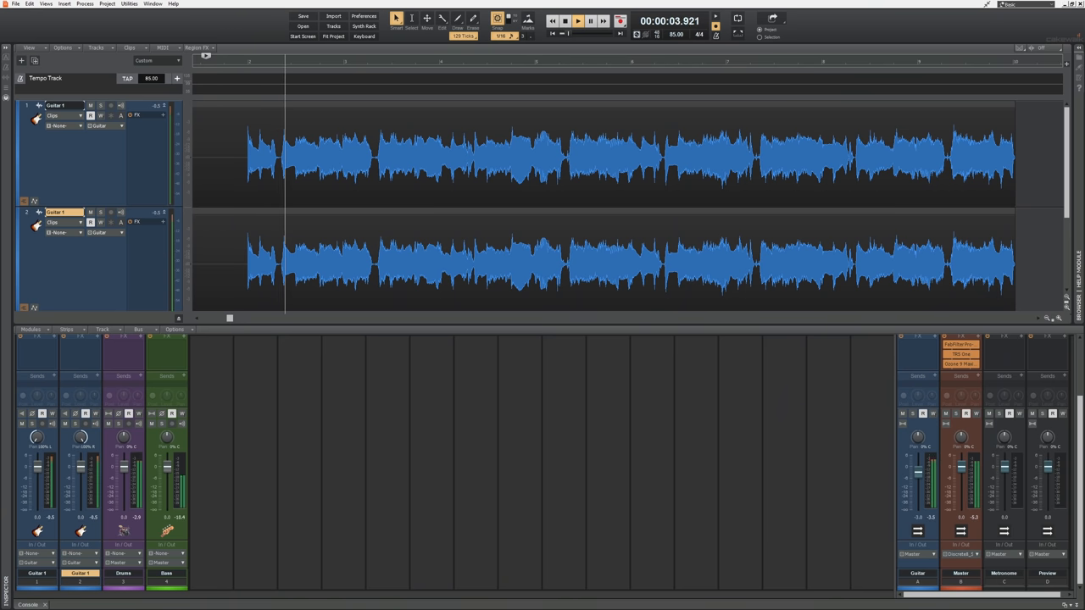
Load the piano doubling demo project with the Piano L and Piano R tracks
left_click(578, 20)
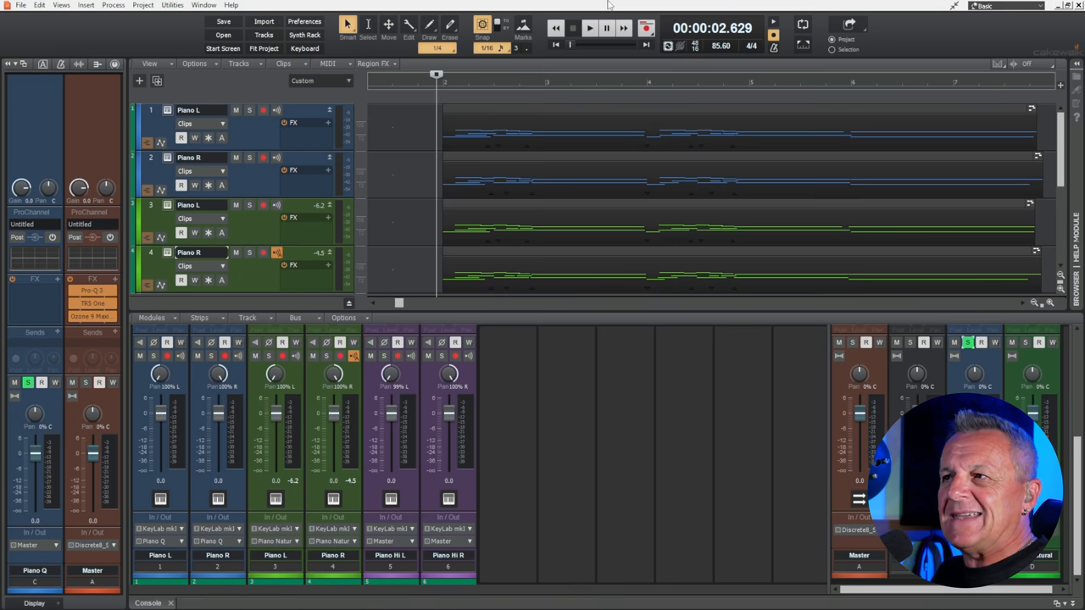
mouse_move(522, 394)
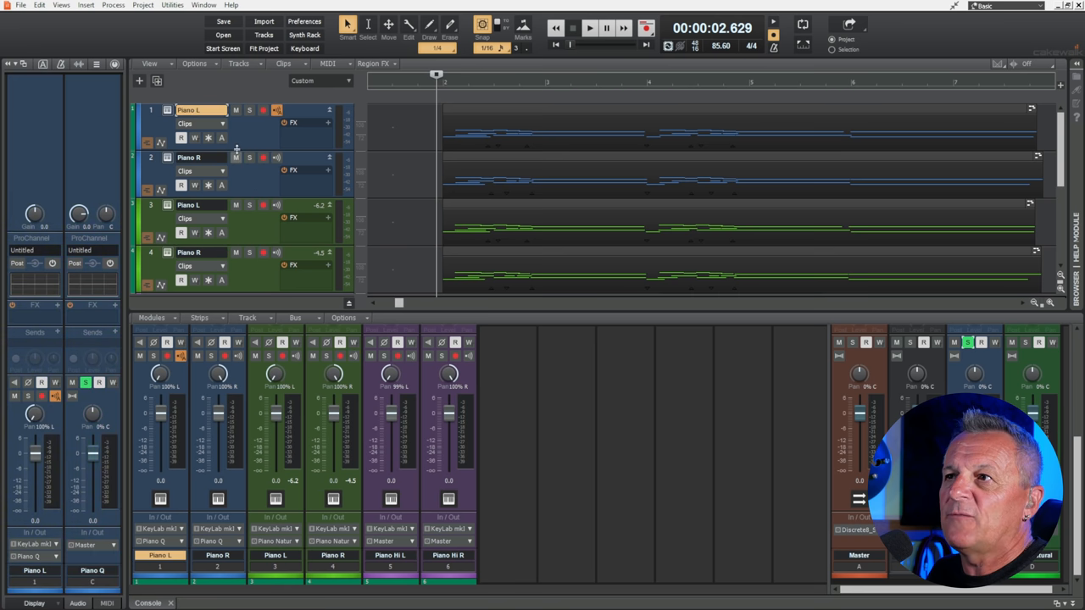
left_click(200, 158)
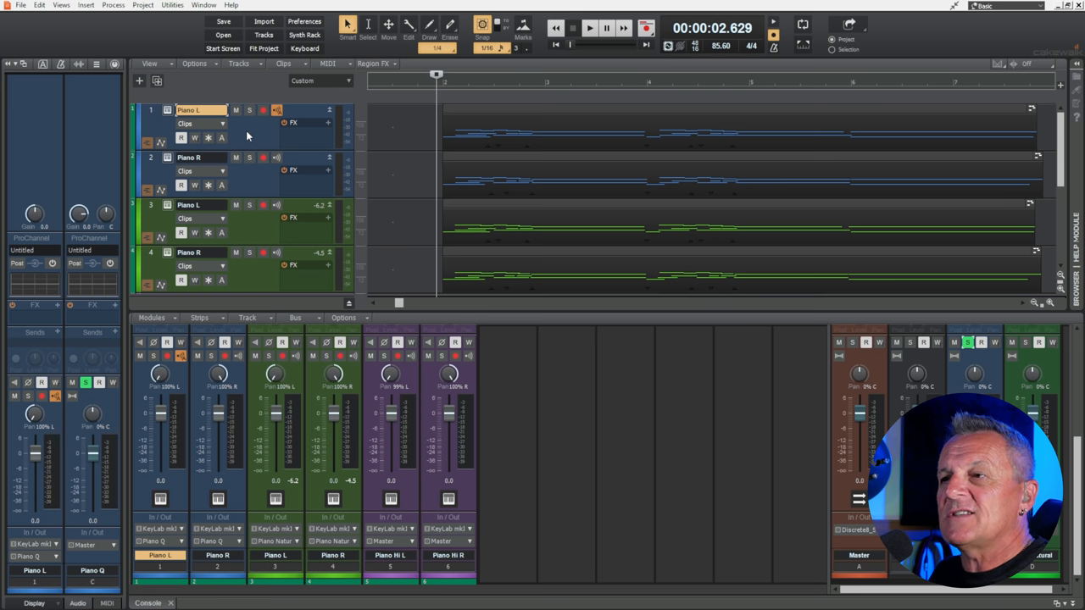
mouse_move(254, 227)
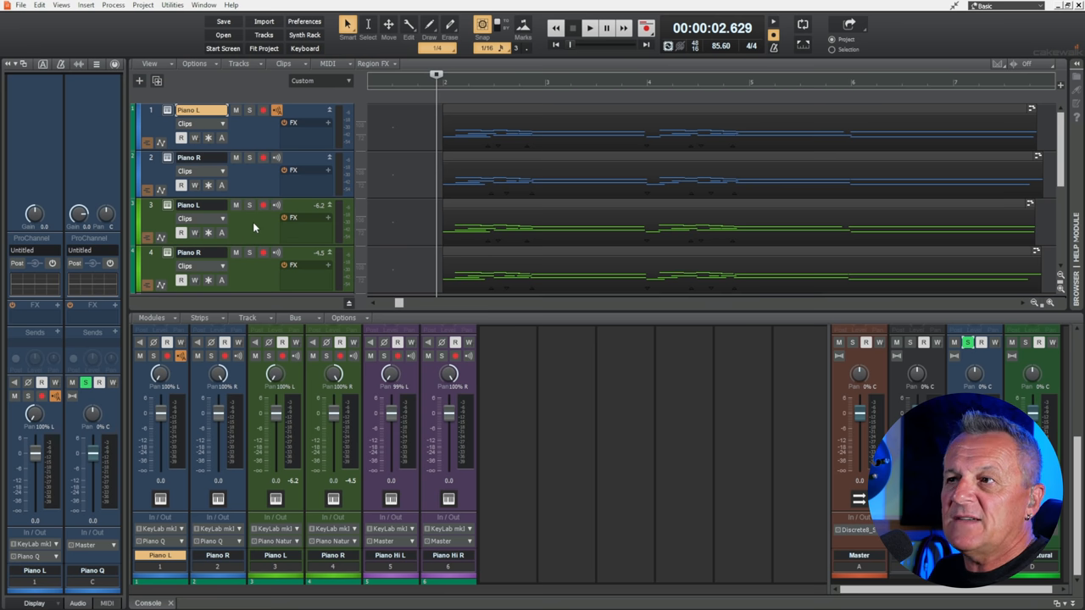
left_click(188, 251)
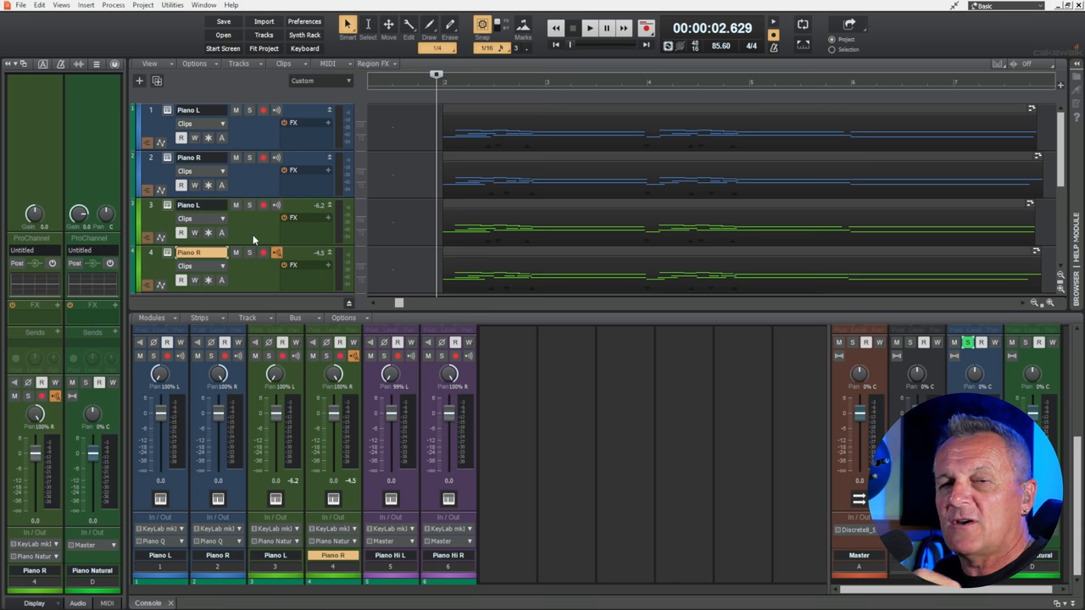
left_click(188, 158)
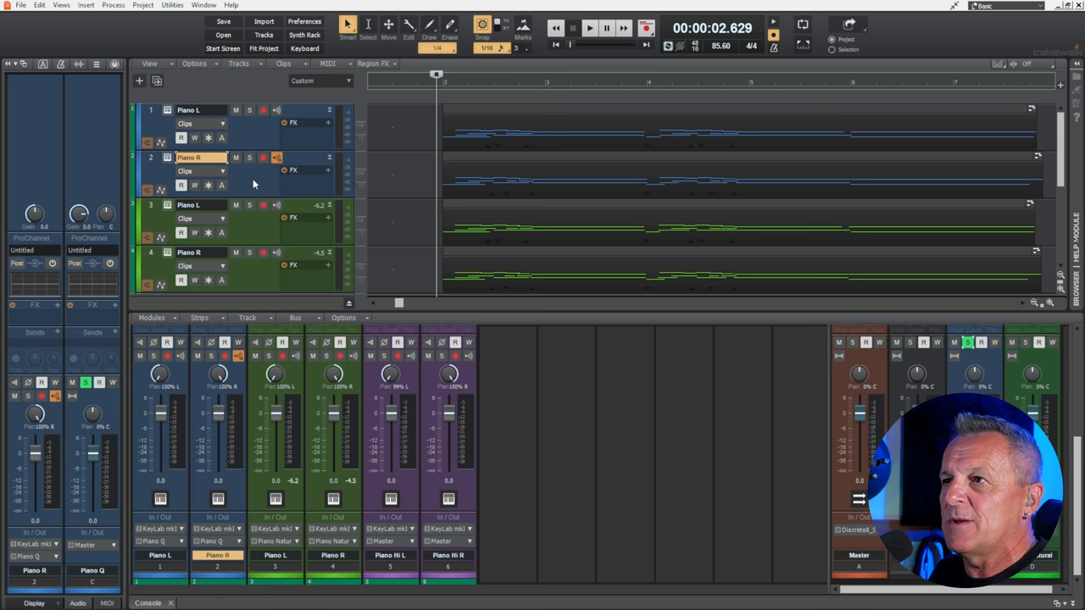
left_click(200, 108)
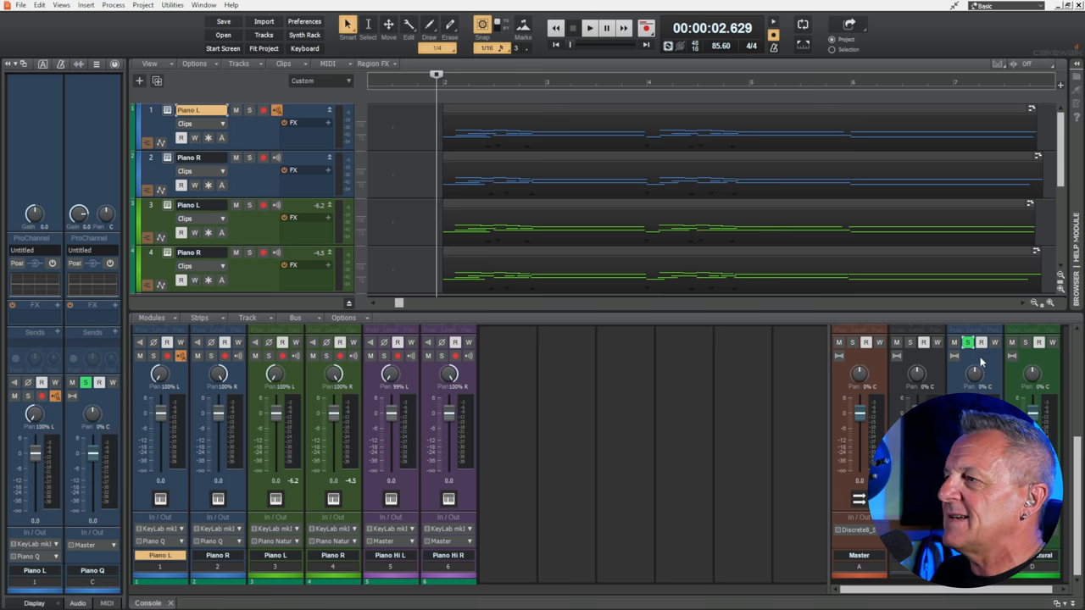
left_click(590, 28)
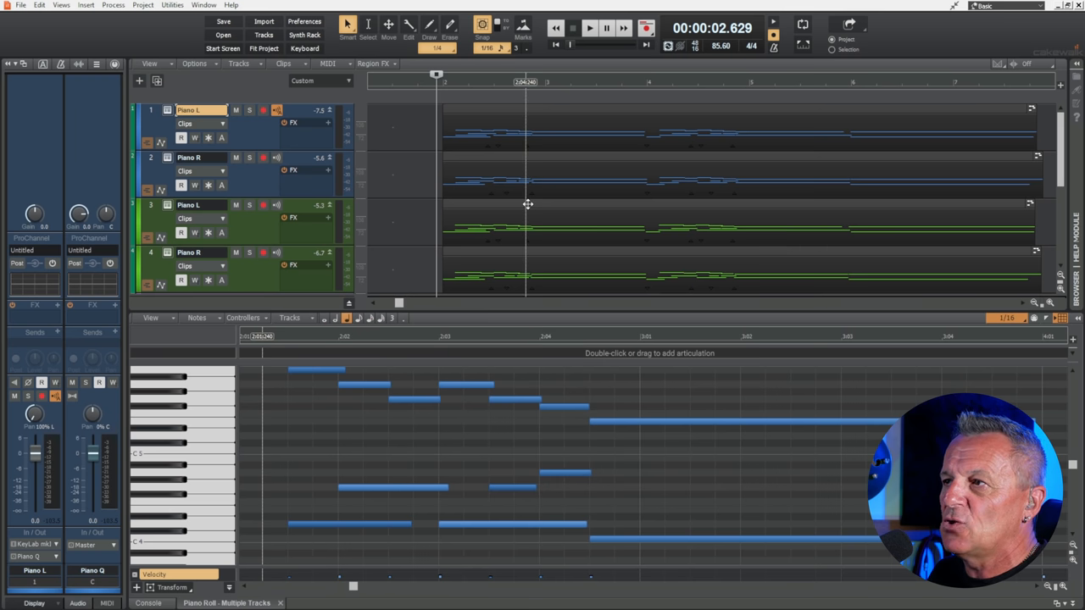
Show the piano clips' notes in the Piano Roll view in the lower pane
left_click(186, 205)
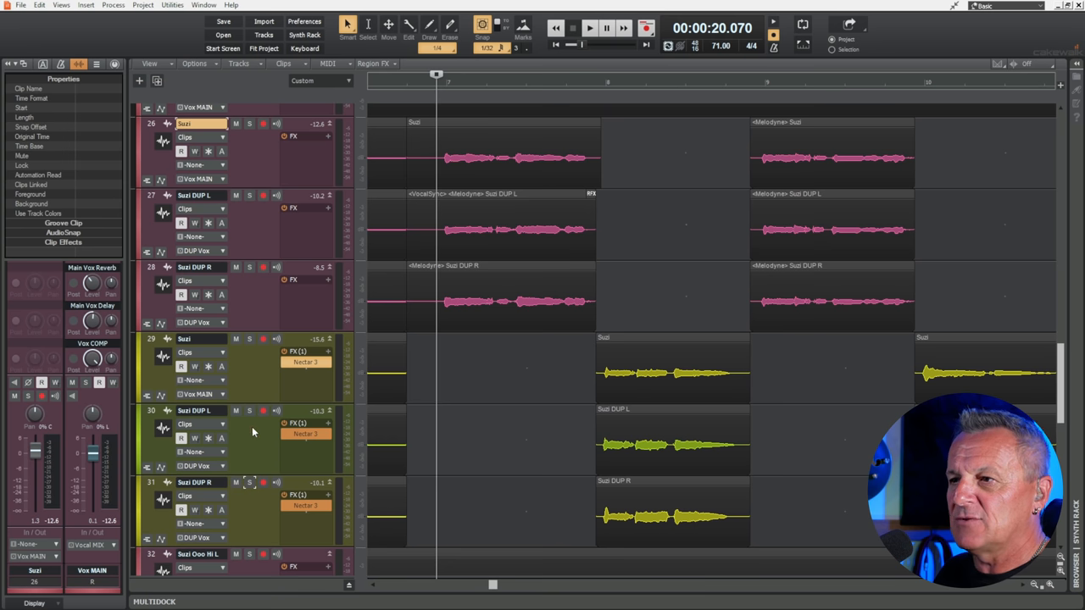
mouse_move(243, 144)
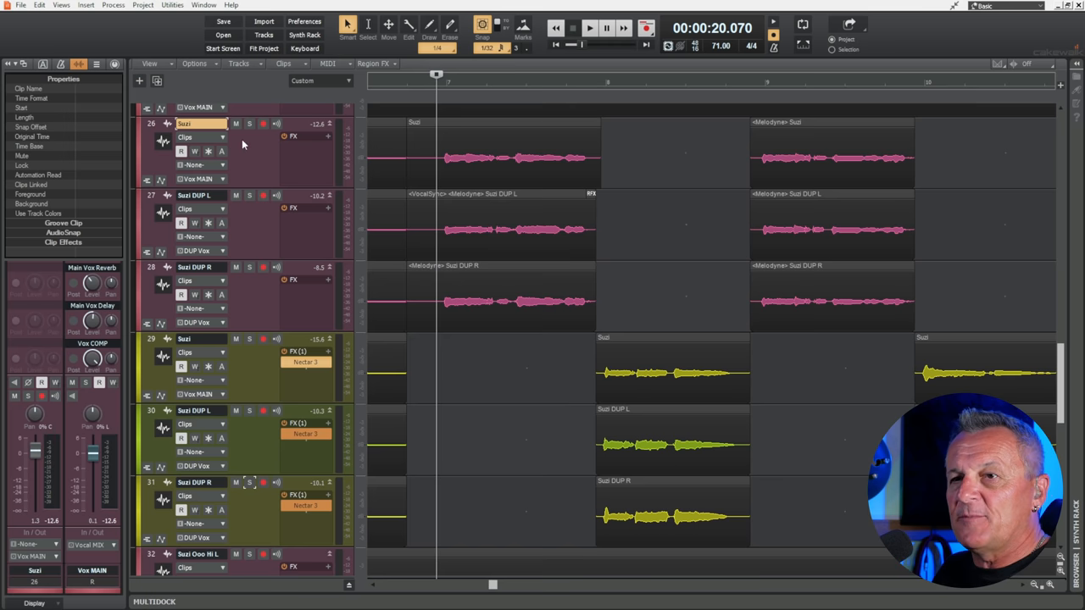
mouse_move(245, 160)
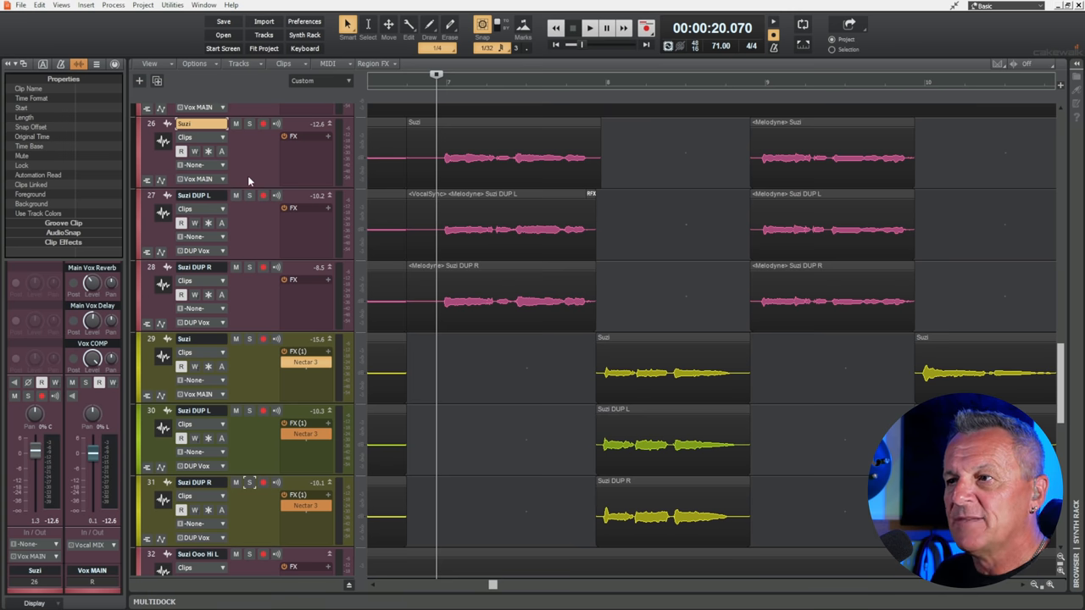
mouse_move(261, 512)
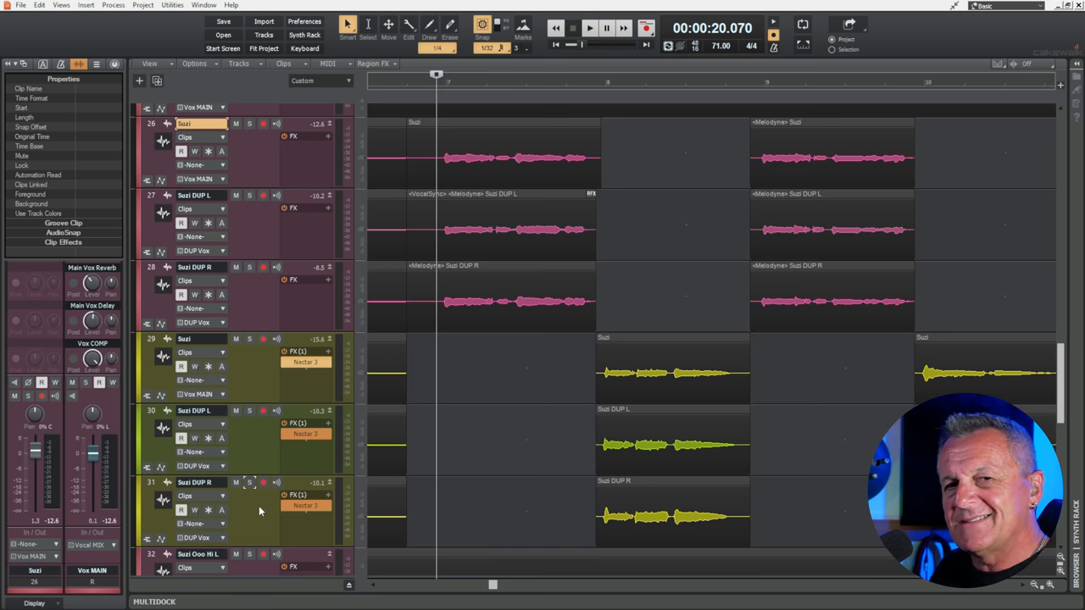
mouse_move(248, 507)
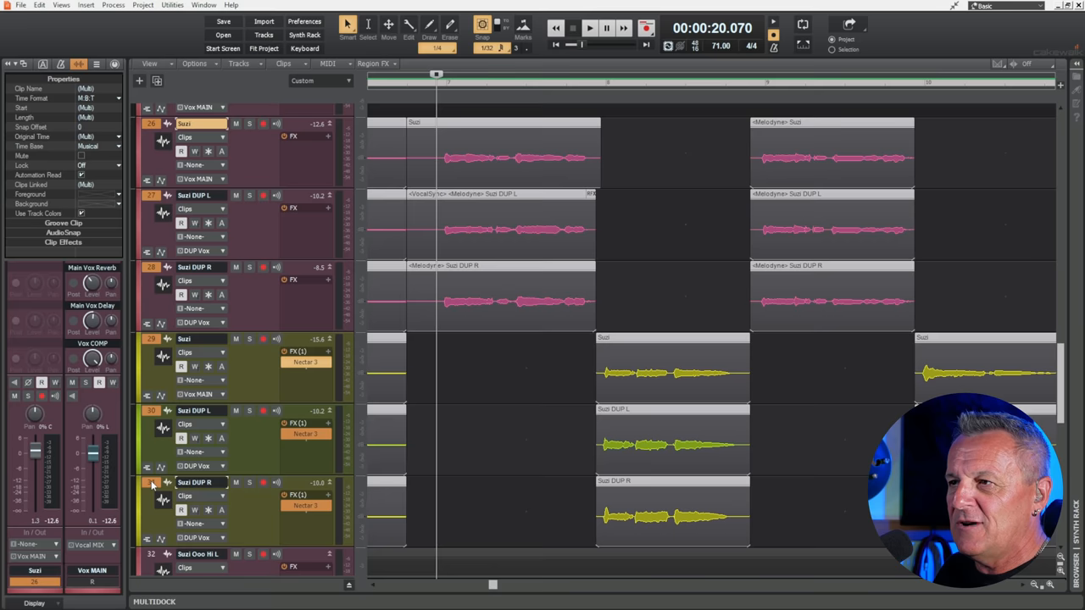
left_click(250, 339)
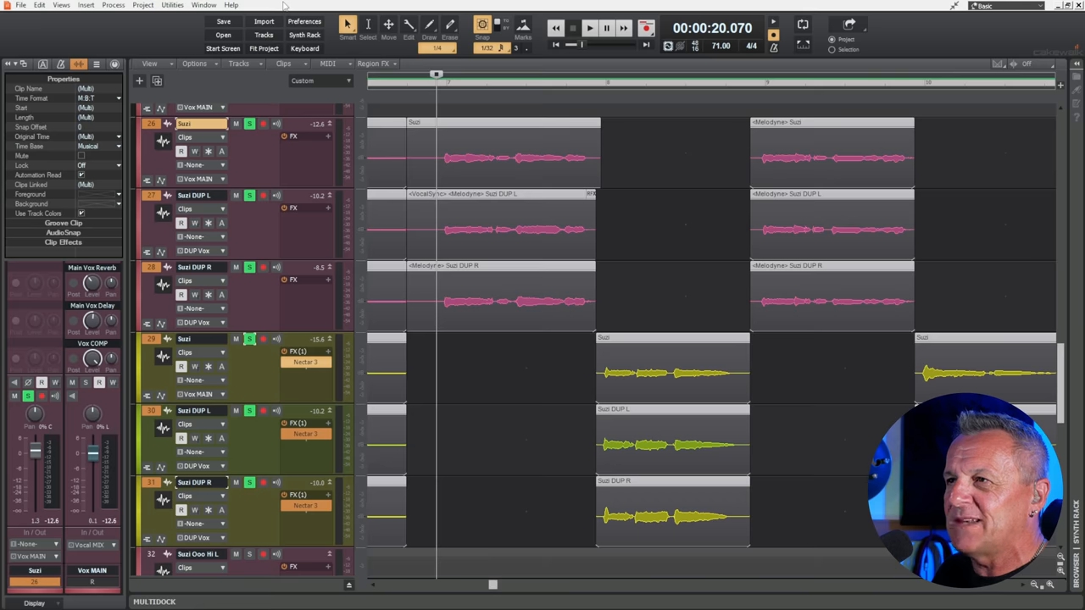
Load the guitar doubling project showing the Guitar 1–3, Drums and Bass console strips
left_click(589, 27)
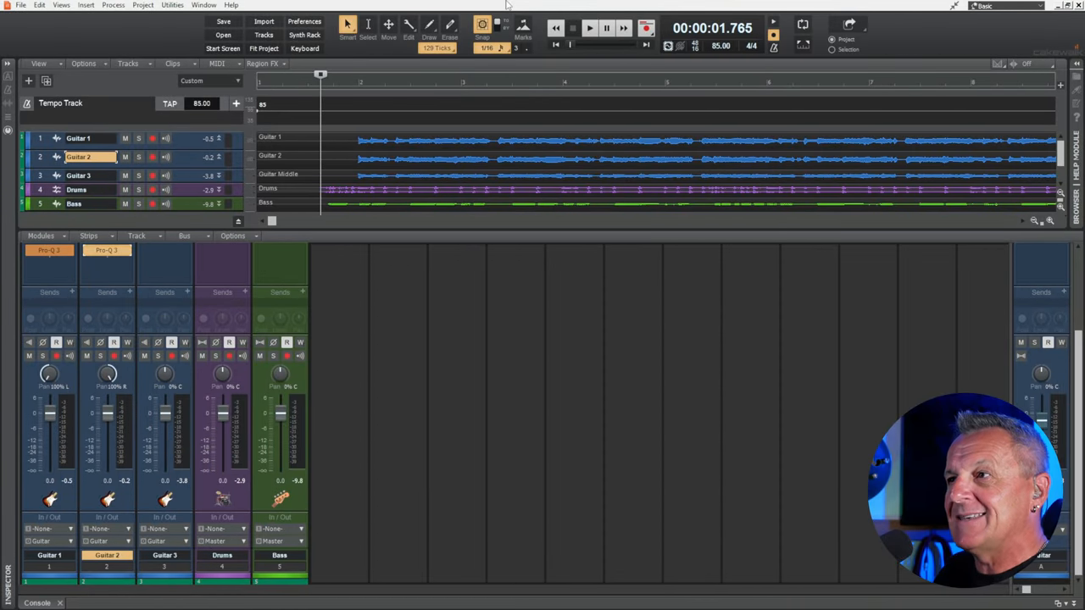
left_click(590, 28)
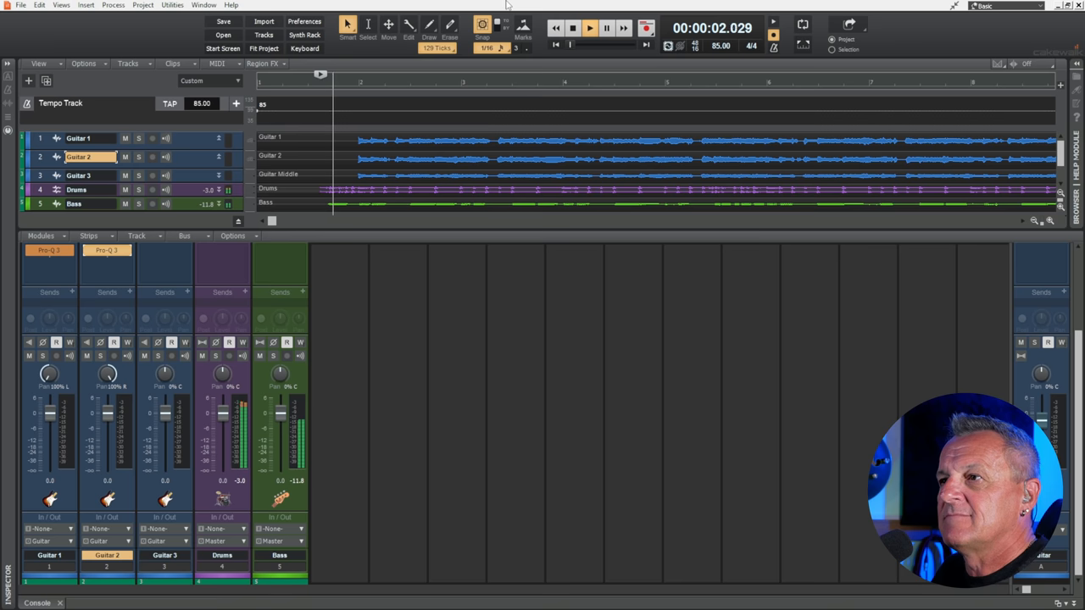
left_click(589, 27)
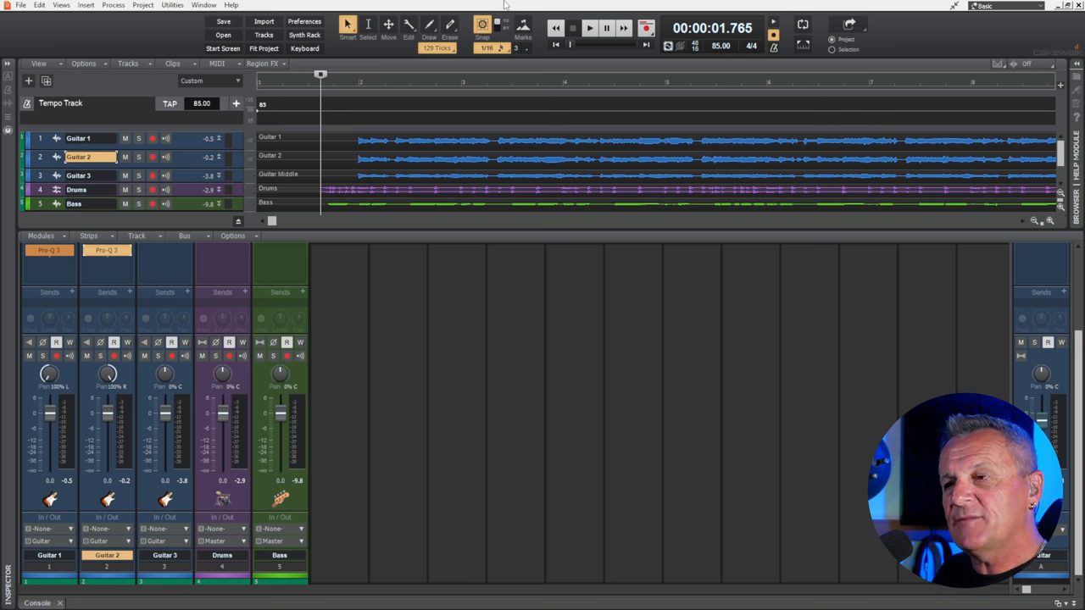
mouse_move(393, 17)
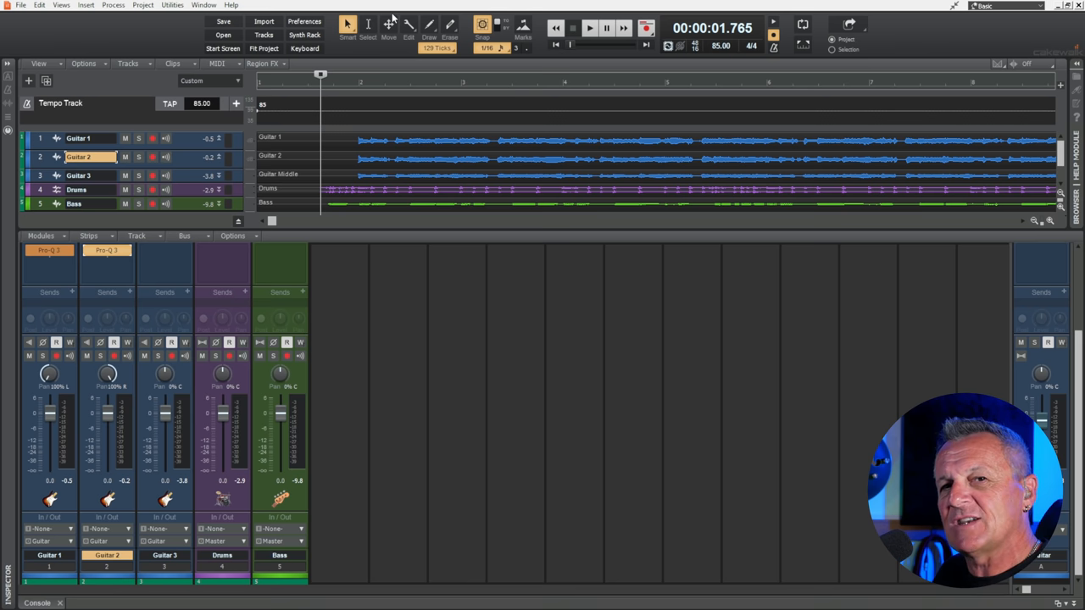
mouse_move(402, 67)
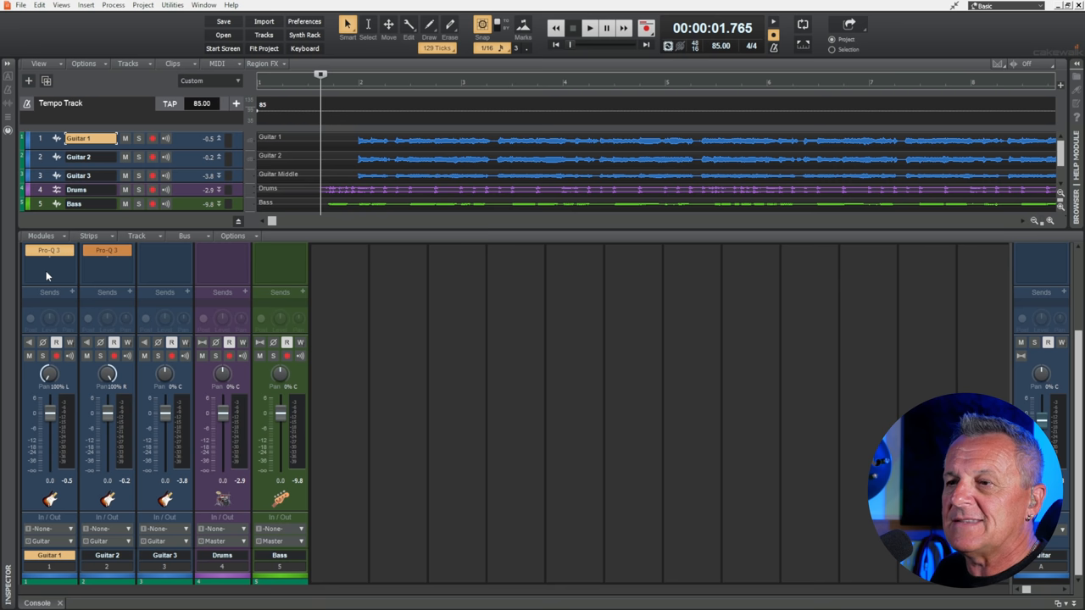
mouse_move(47, 249)
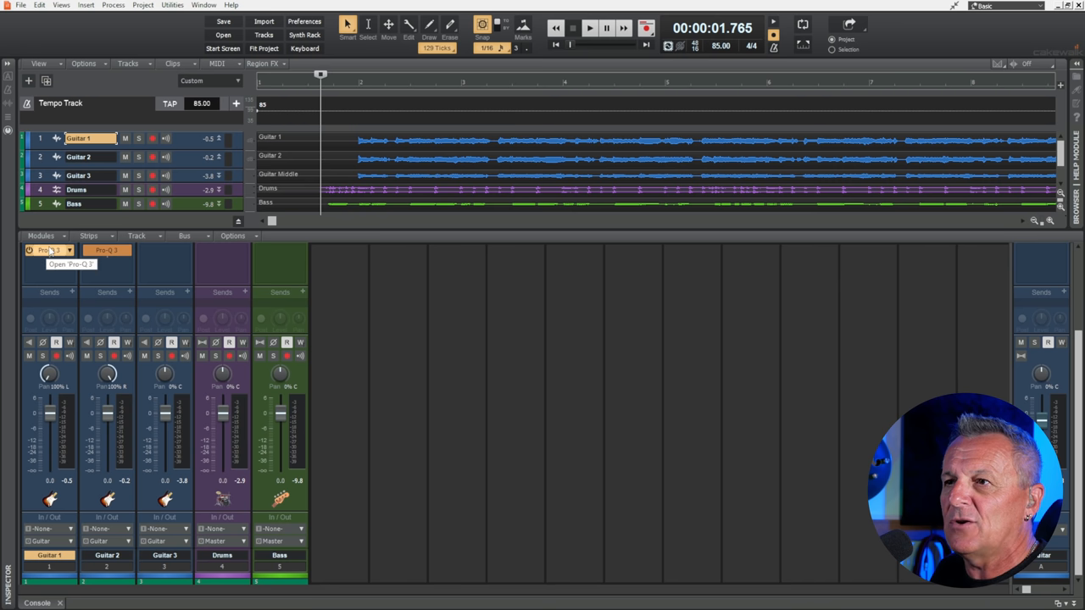
Arrange the Guitar 1 and Guitar 2 Pro-Q 3 windows side by side to compare curves
left_click(49, 249)
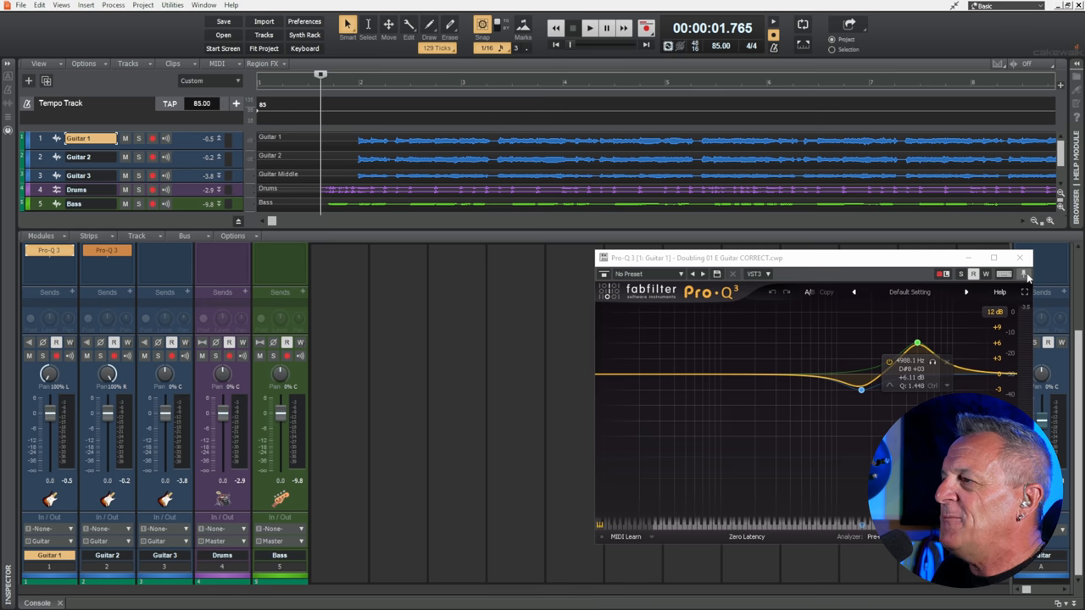
left_click_drag(805, 258, 475, 248)
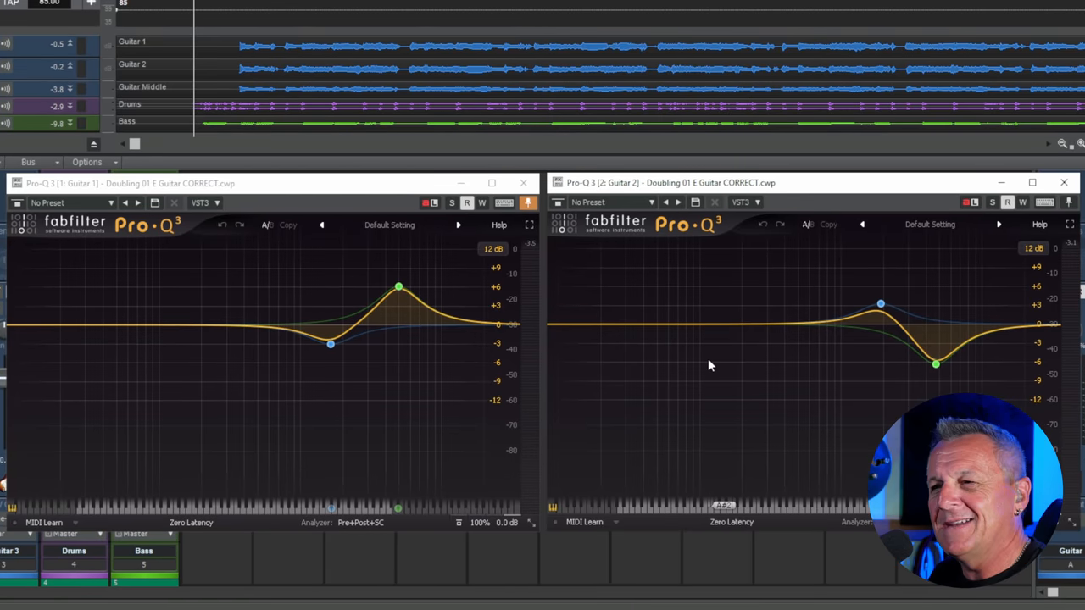
mouse_move(299, 186)
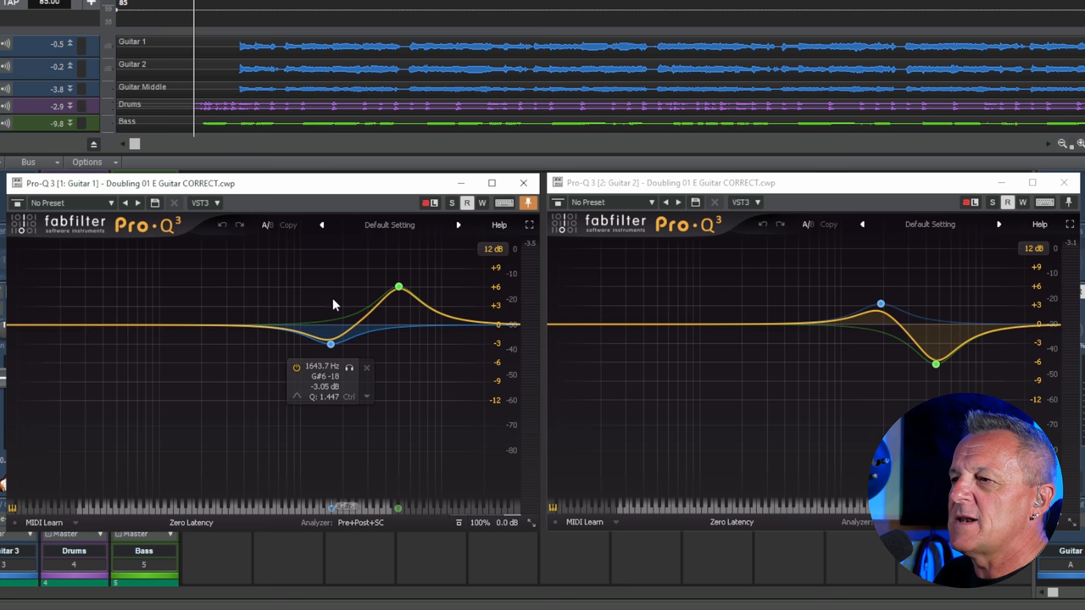
mouse_move(331, 346)
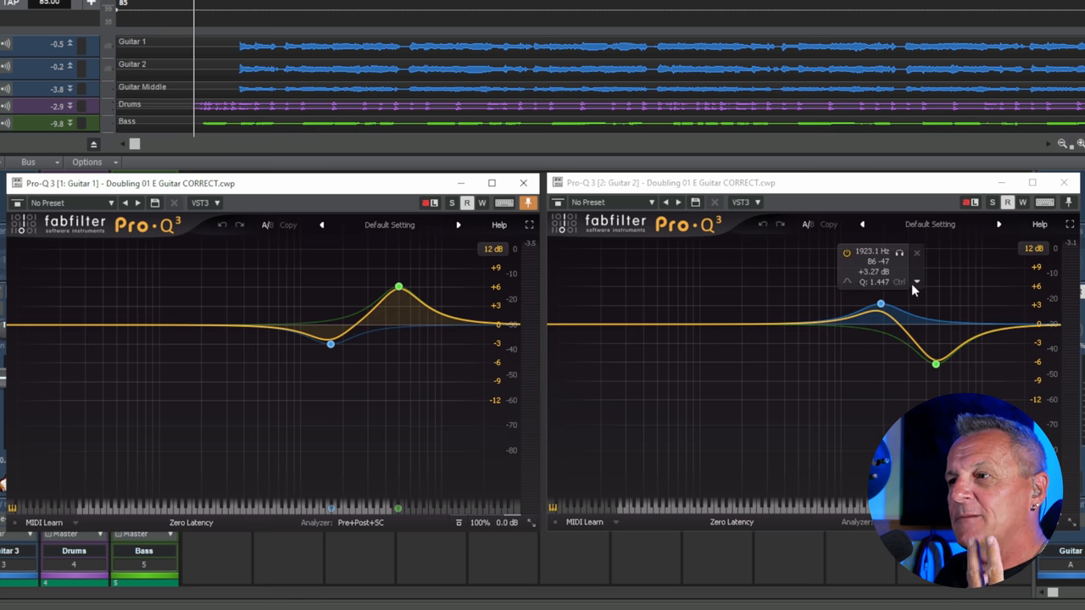
mouse_move(905, 309)
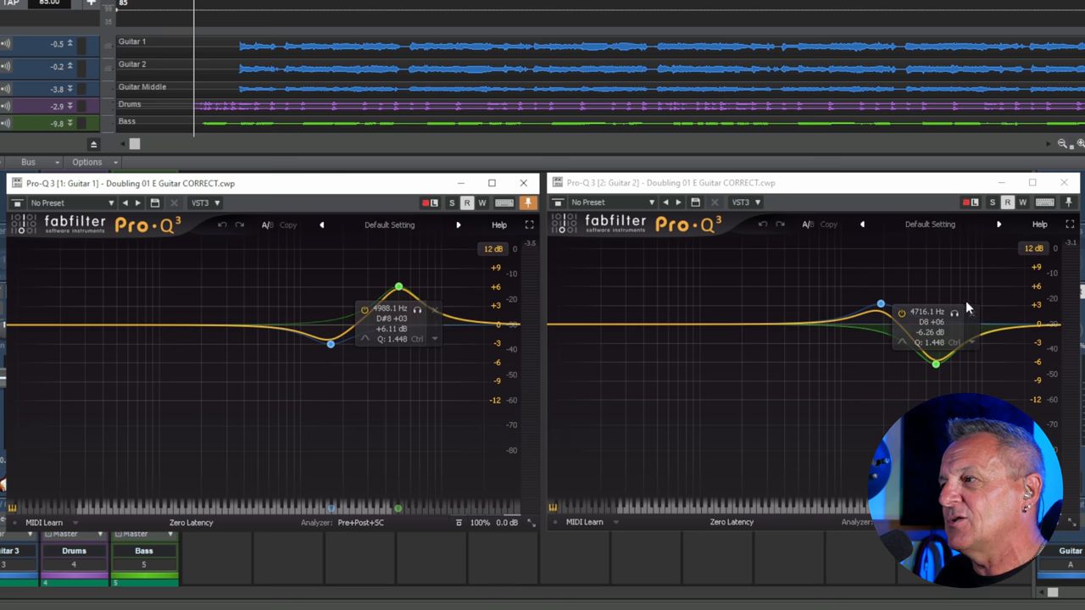
left_click_drag(879, 304, 880, 305)
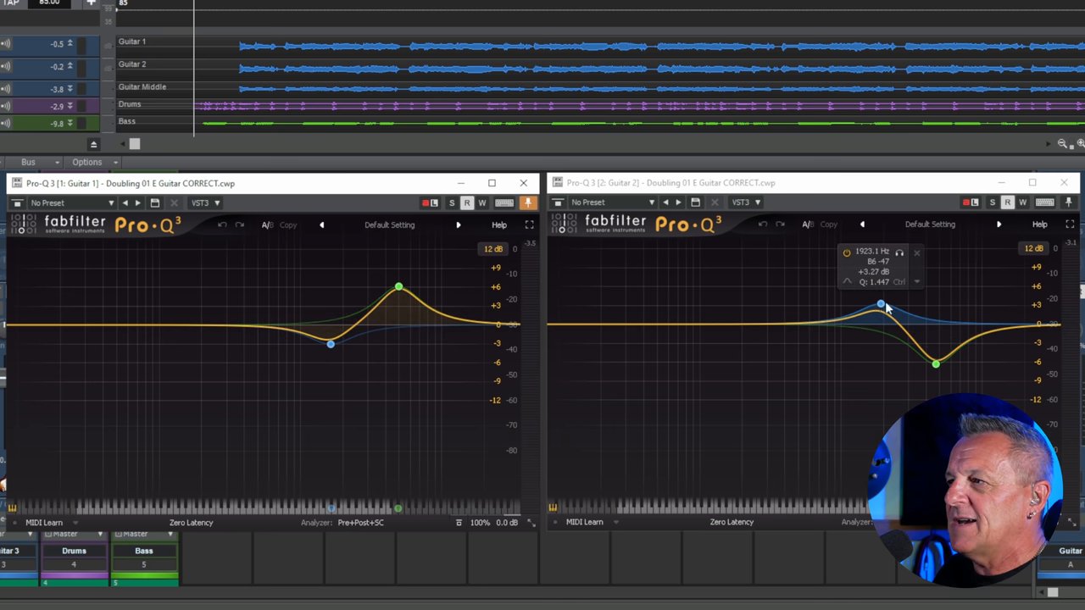